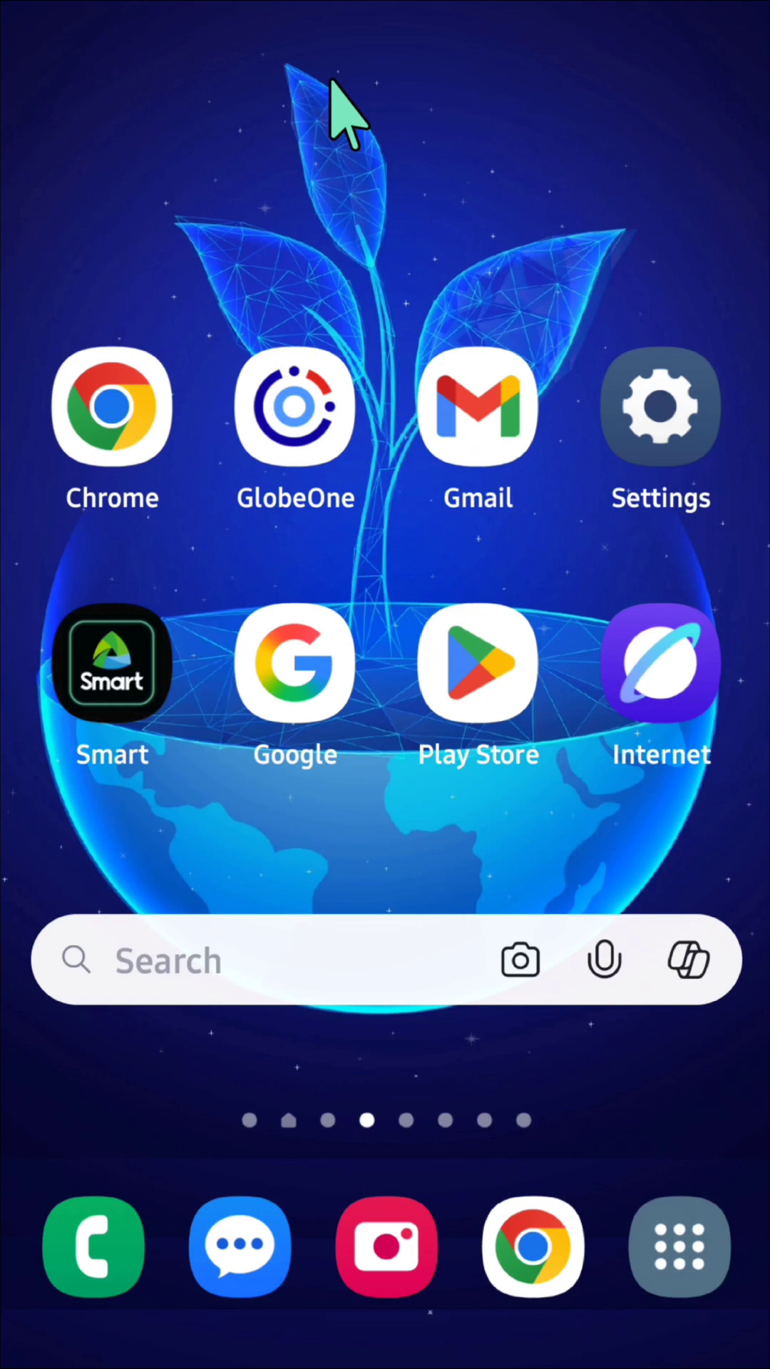
pyautogui.moveTo(148, 786)
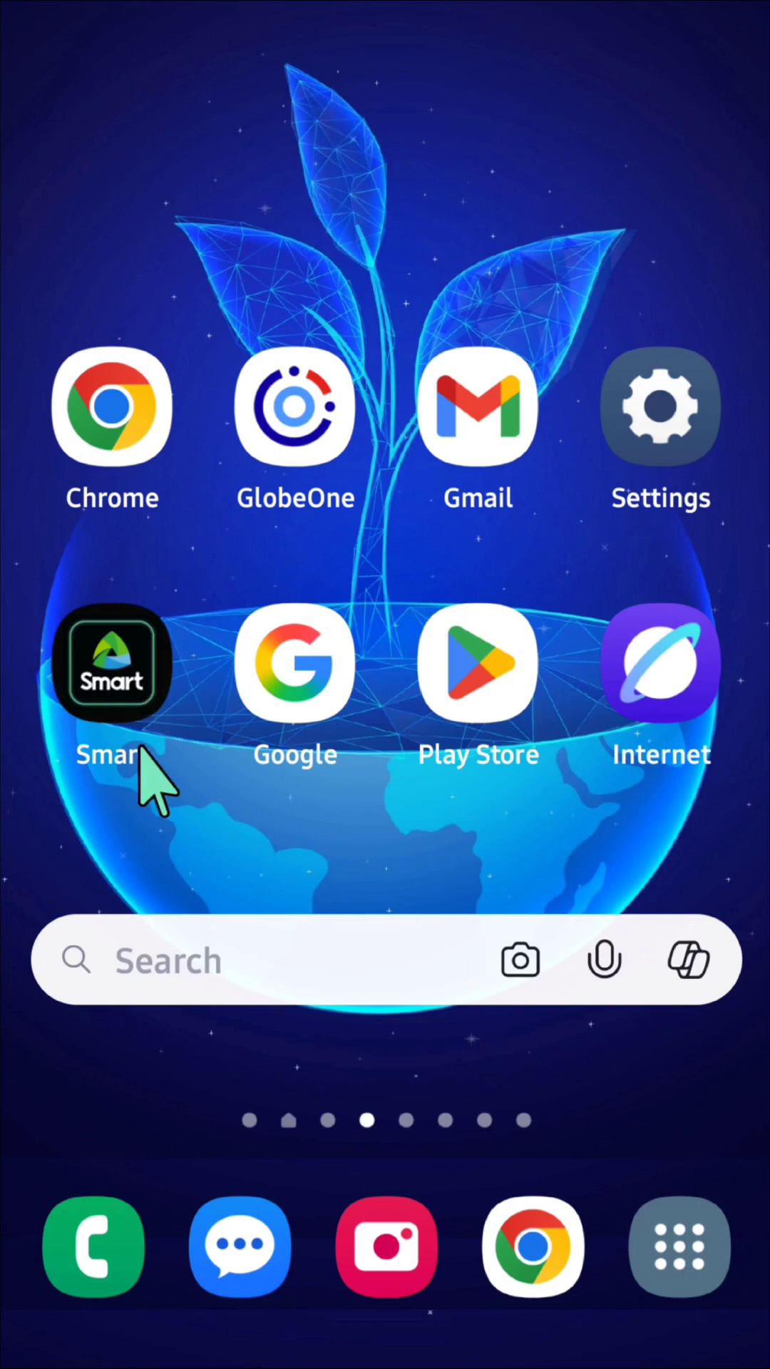
# Launch the Phone app from the home screen dock.
pyautogui.click(94, 1246)
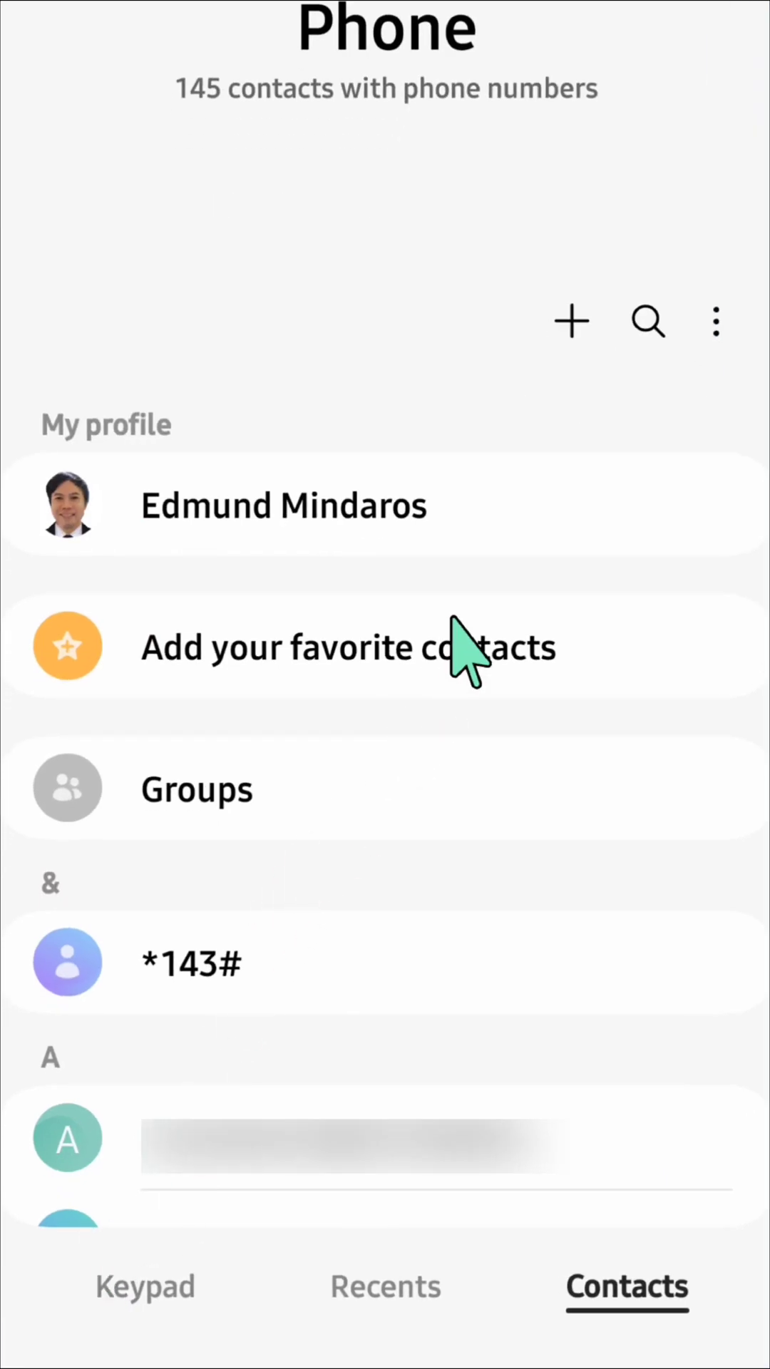
pyautogui.moveTo(663, 419)
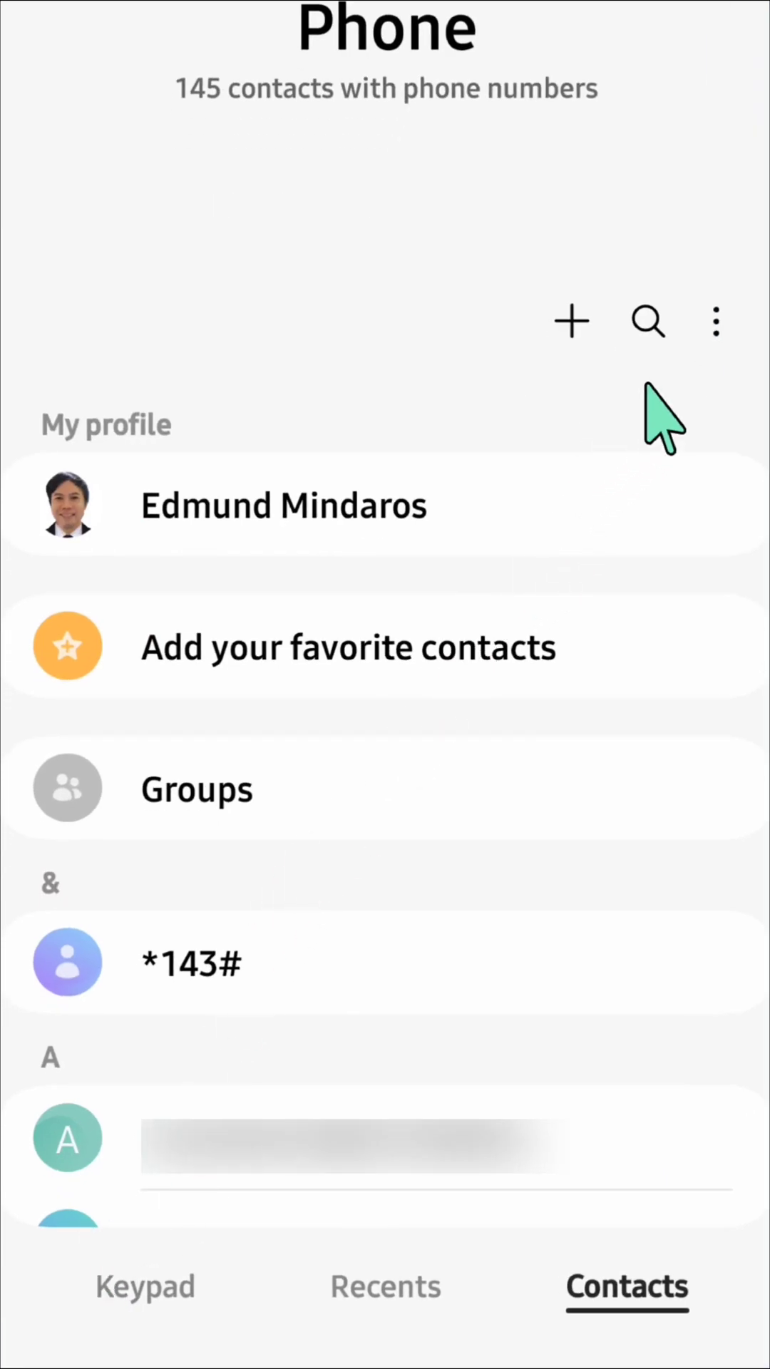
pyautogui.moveTo(715, 321)
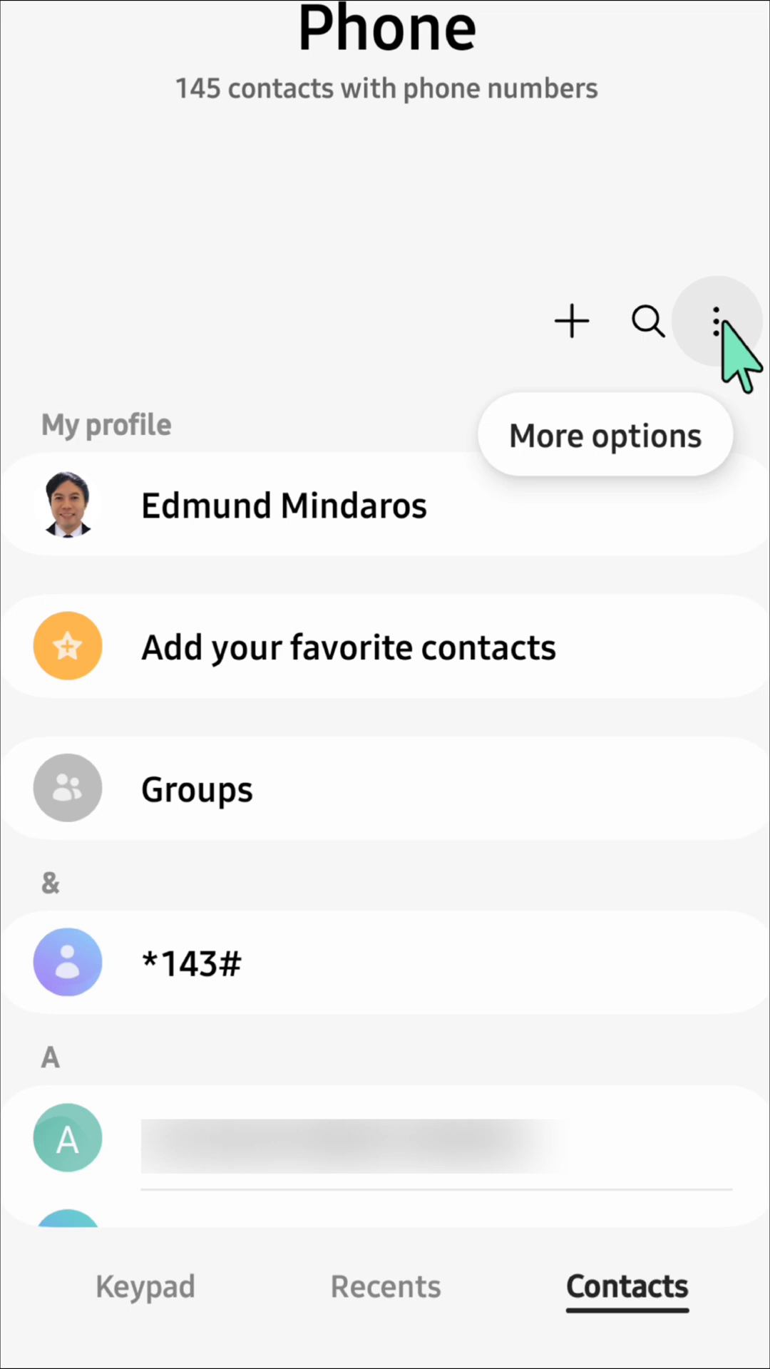
# Show the More options menu on the Contacts tab.
pyautogui.click(714, 321)
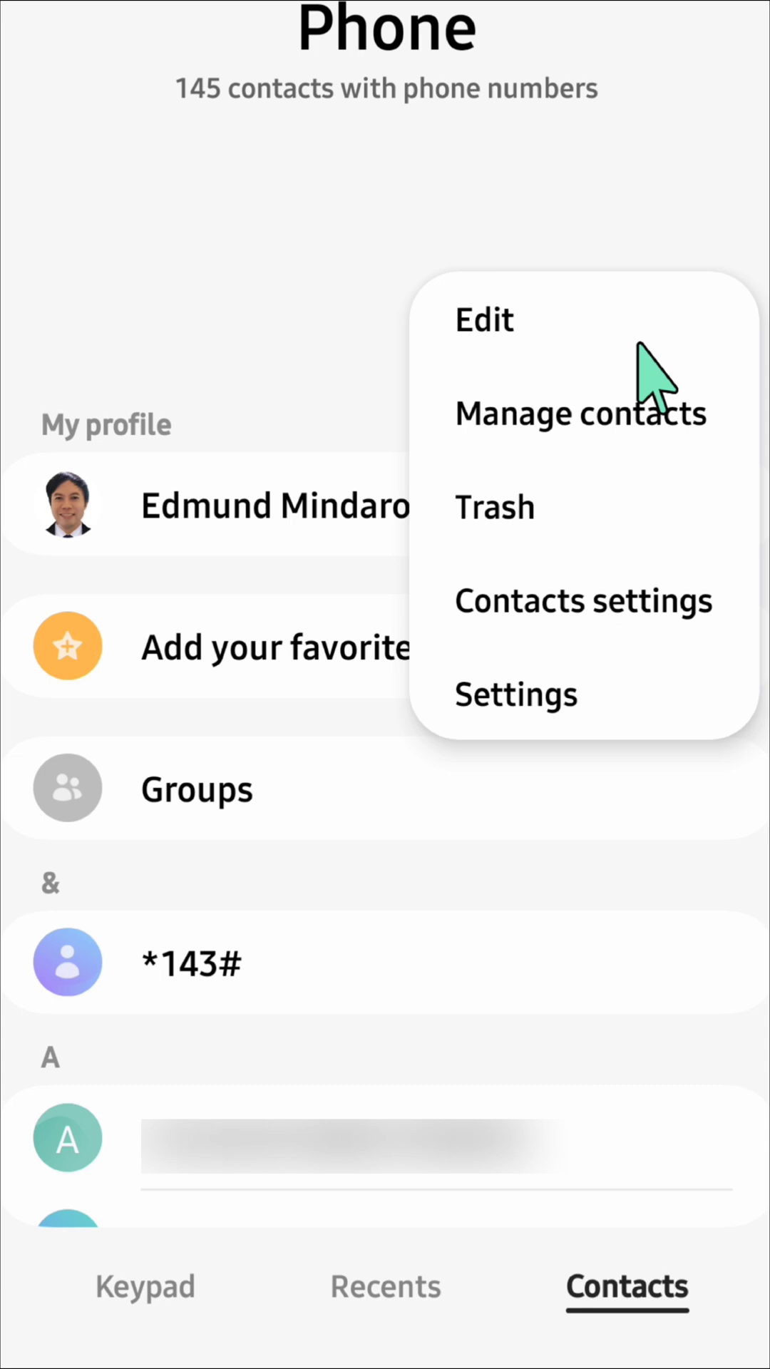
pyautogui.moveTo(519, 559)
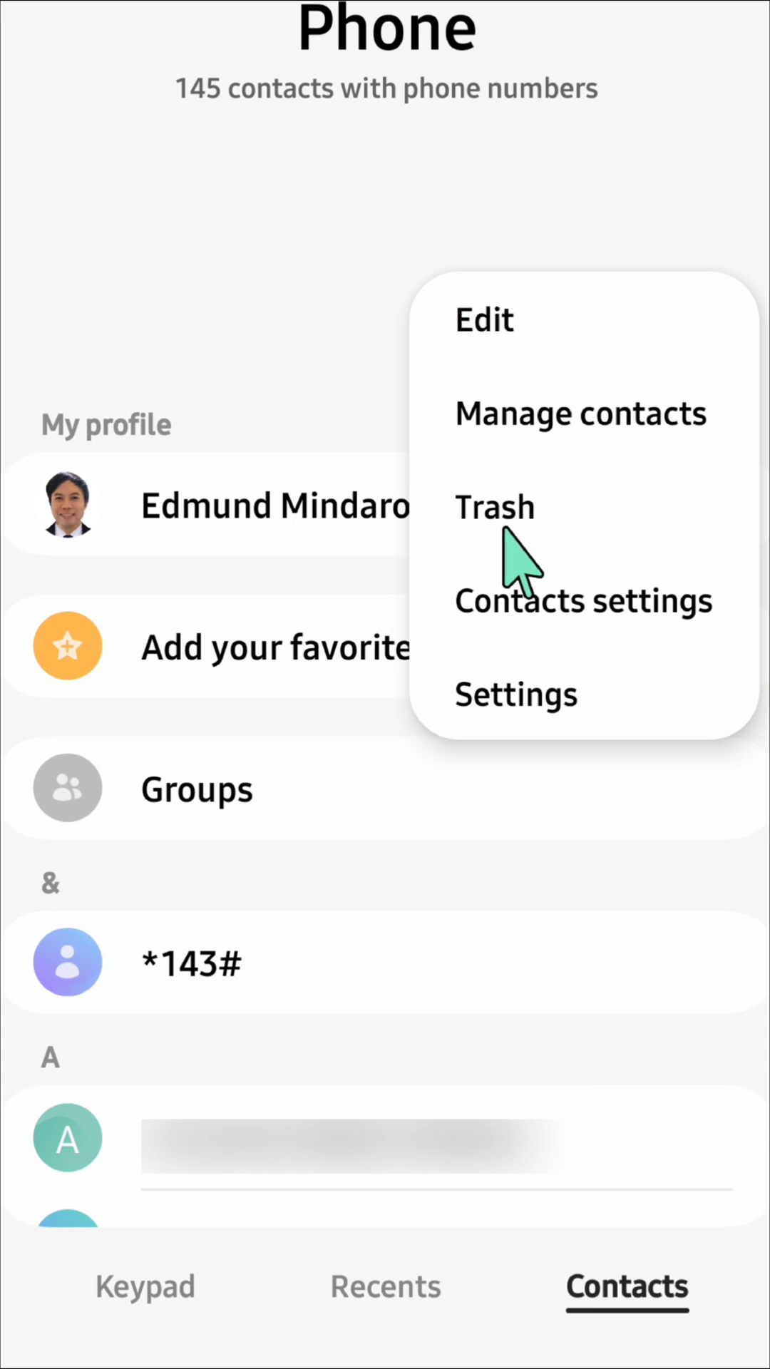
pyautogui.moveTo(571, 724)
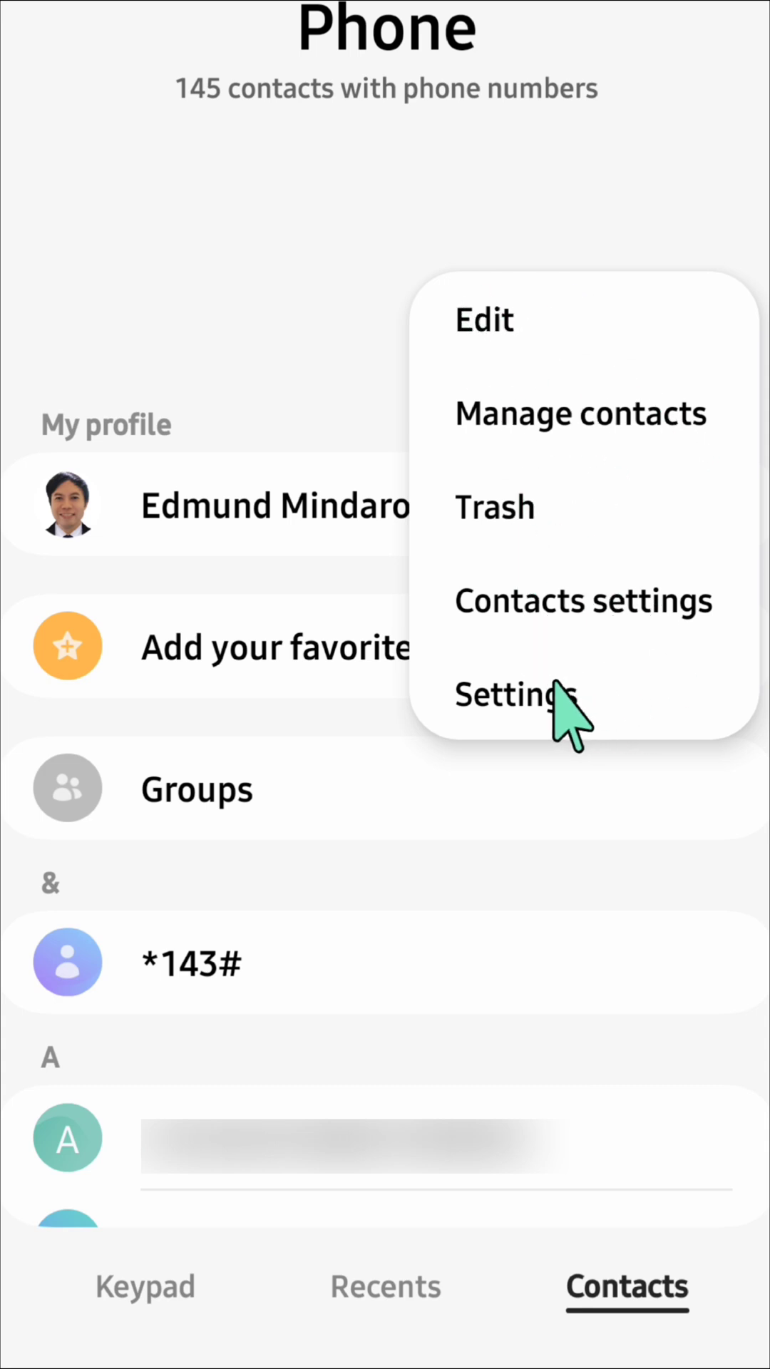
pyautogui.moveTo(533, 568)
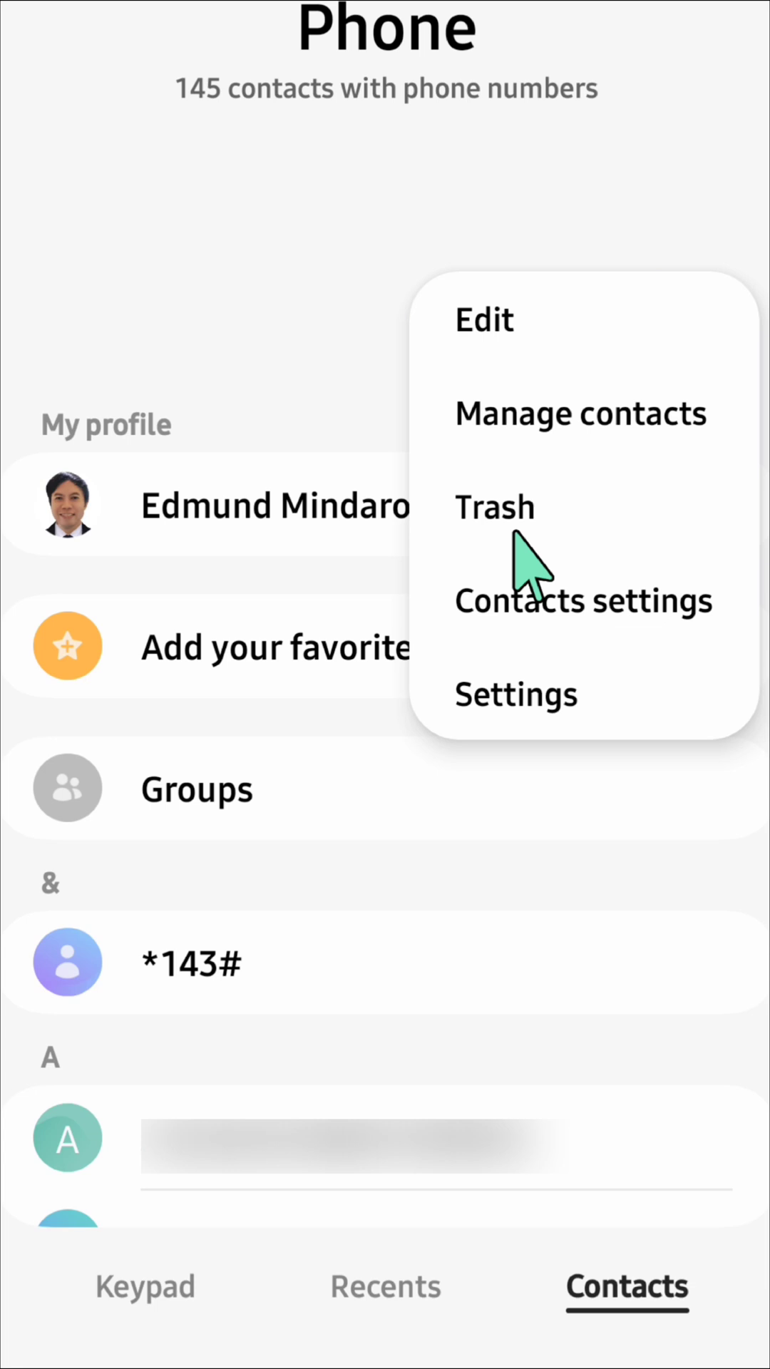
# Choose Trash to view the deleted contacts.
pyautogui.click(495, 507)
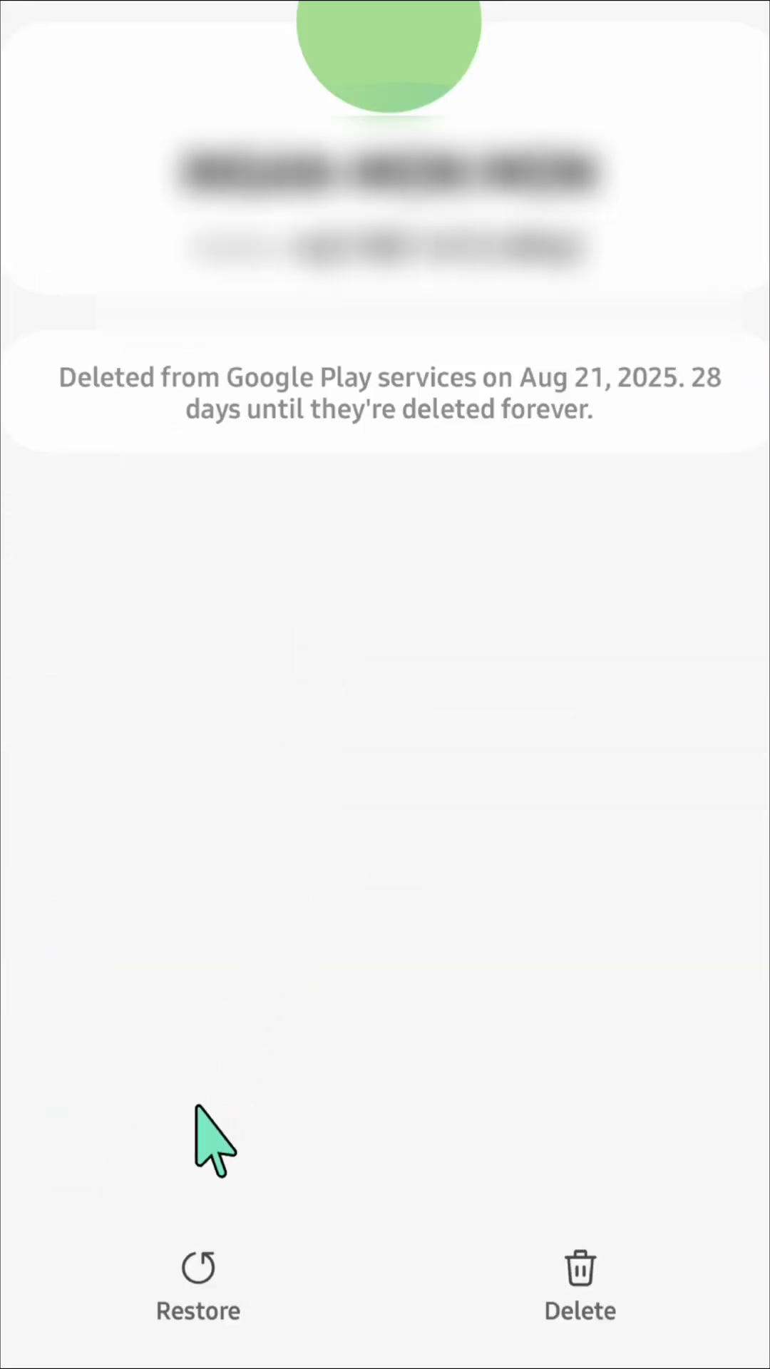
# Restore the deleted contact so the 'Contact restored.' message appears.
pyautogui.click(197, 1286)
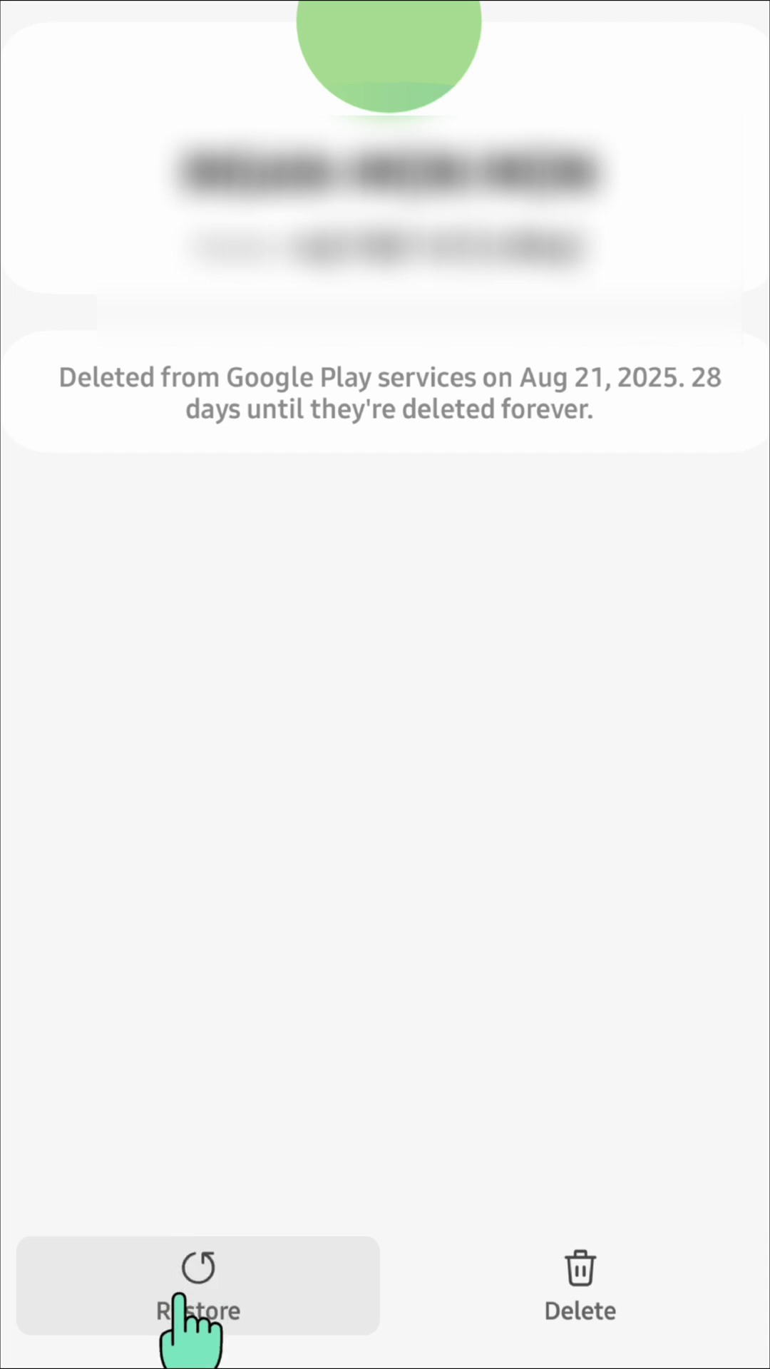
pyautogui.click(197, 1285)
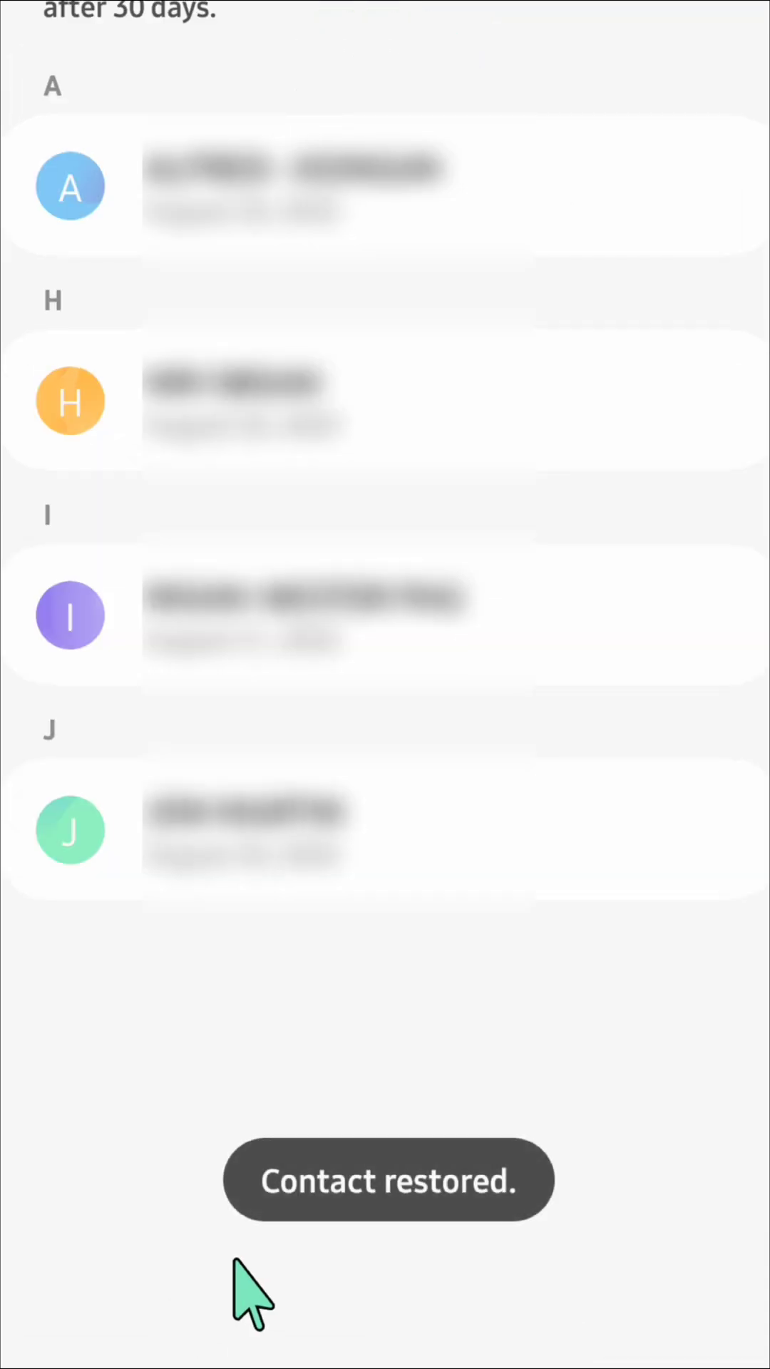